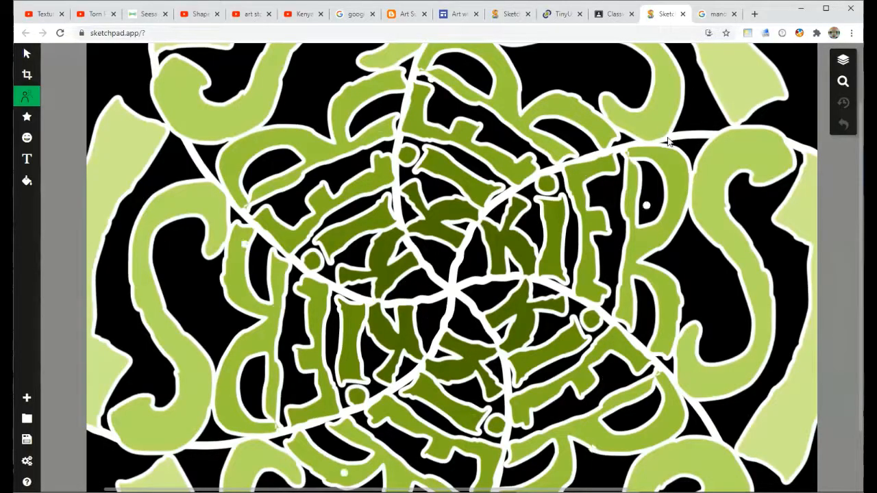
# View the related 'Intricacy and Reflection' sand mandala photo larger in the image preview.
pyautogui.click(715, 13)
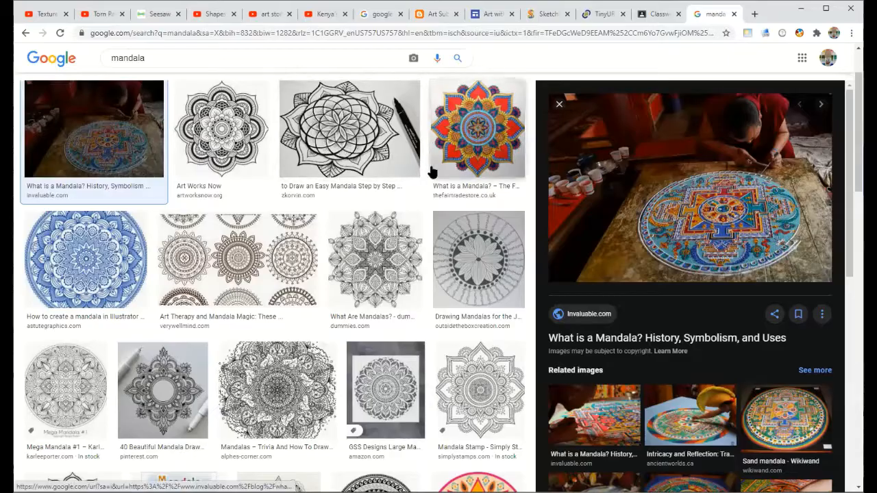
pyautogui.moveTo(534, 209)
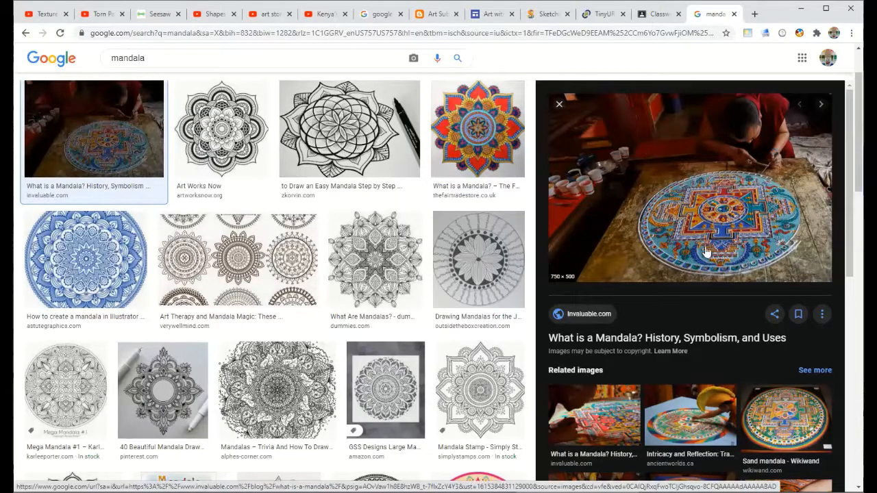
pyautogui.moveTo(665, 236)
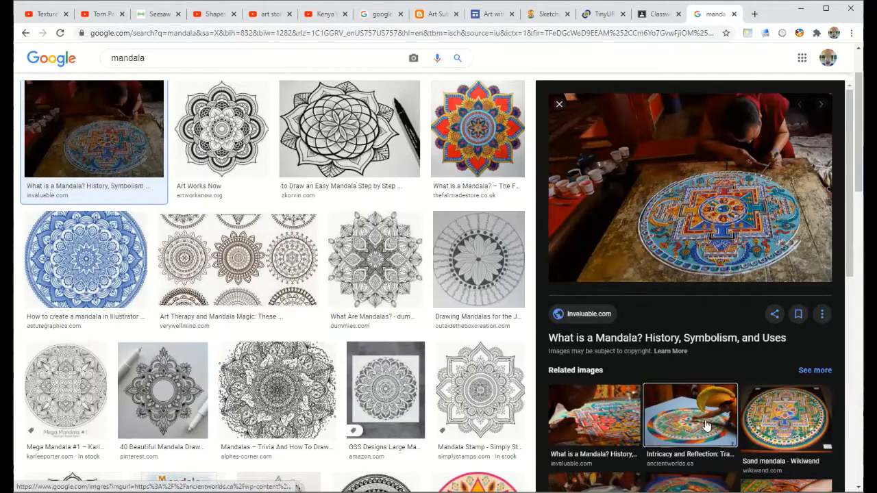
pyautogui.click(691, 414)
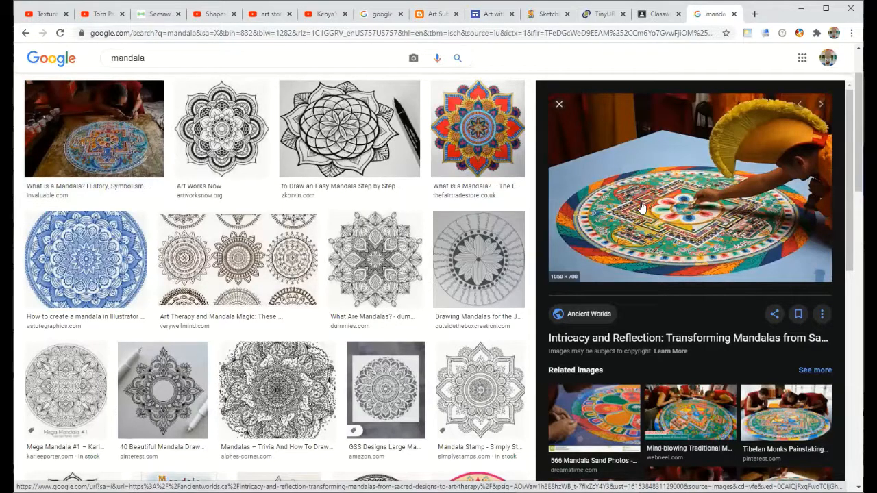
pyautogui.moveTo(601, 219)
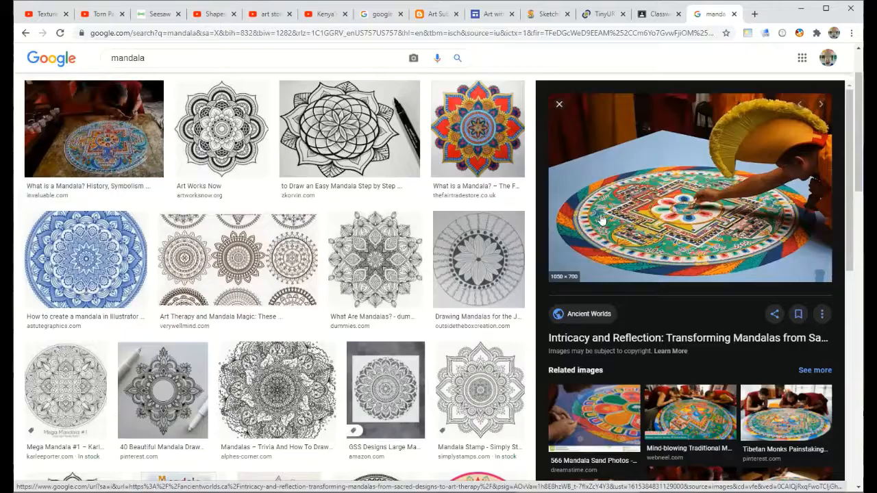
pyautogui.moveTo(715, 249)
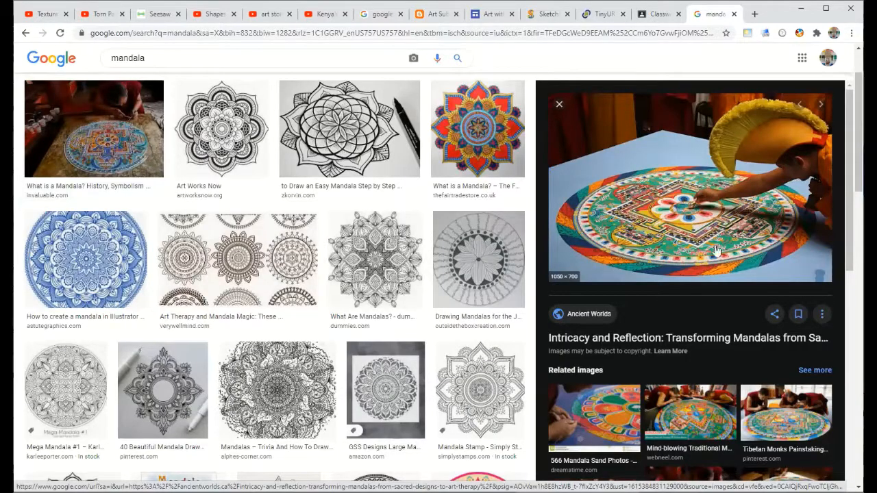
pyautogui.moveTo(655, 236)
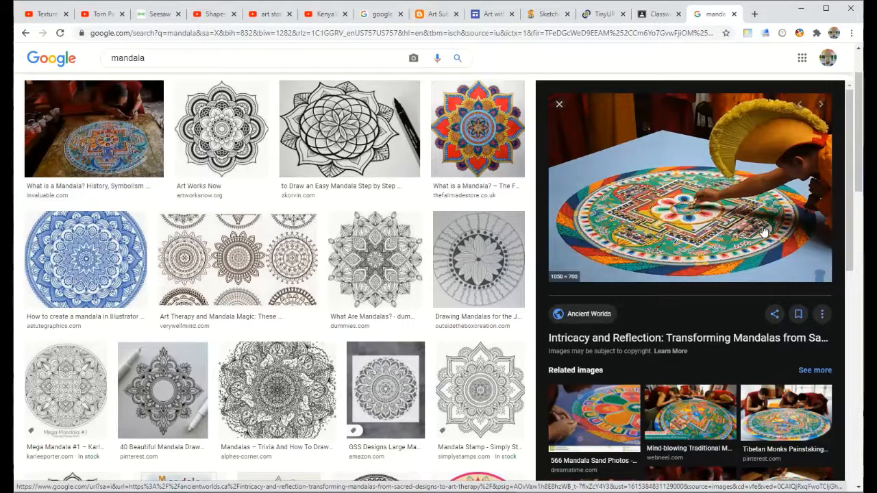
pyautogui.moveTo(664, 74)
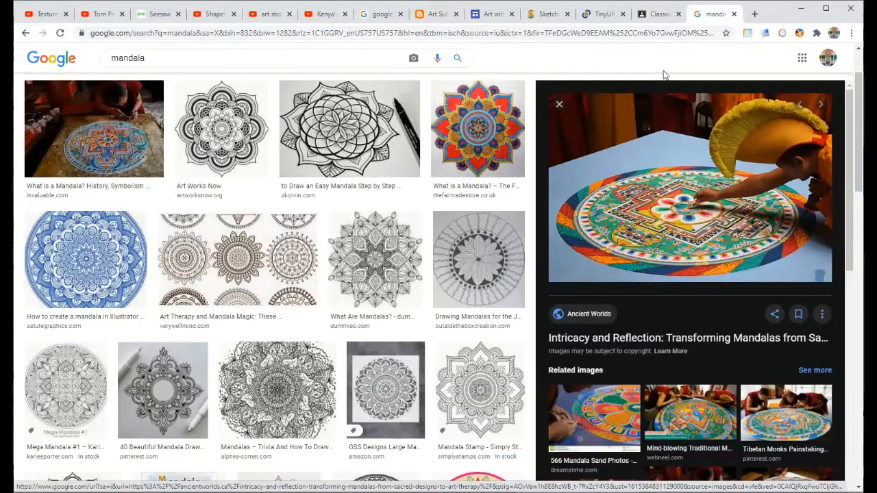
# Follow the tinyurl link in the 'Sub Lesson Plan - Name Mandalas' post back to the Sketchpad drawing.
pyautogui.click(657, 13)
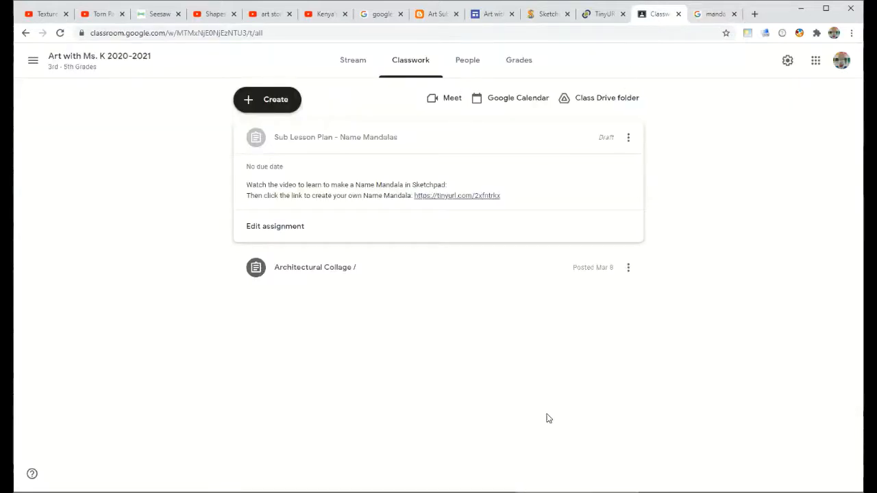
pyautogui.moveTo(456, 194)
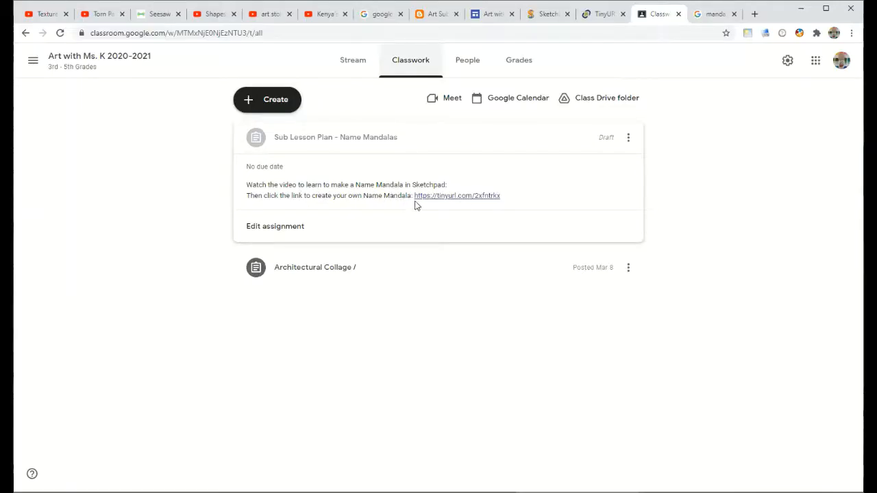
pyautogui.click(456, 194)
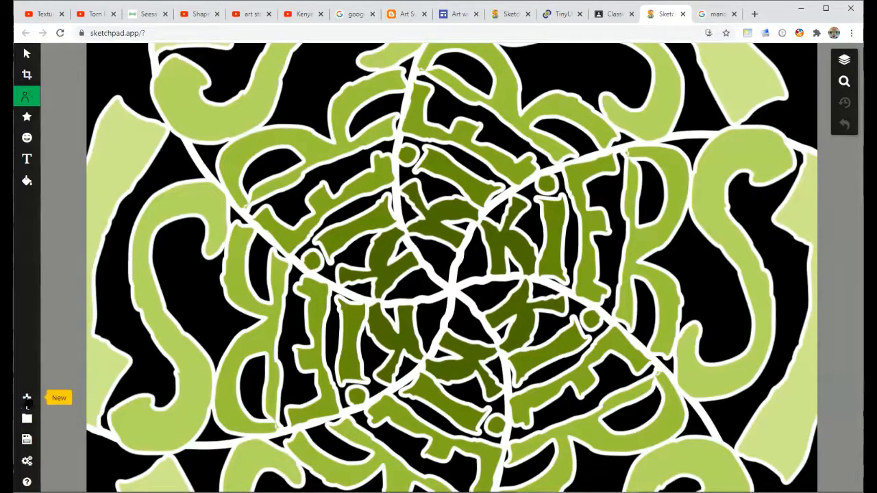
# Create a new blank white canvas from the Blank template.
pyautogui.click(27, 397)
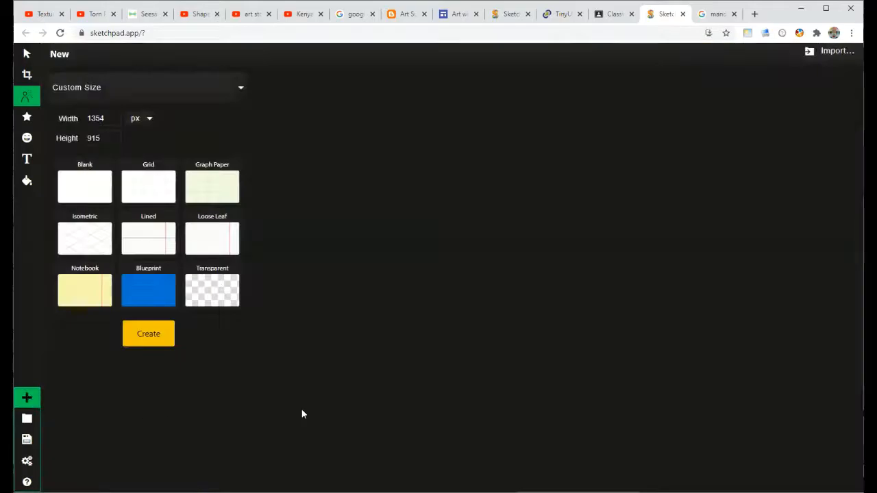
pyautogui.moveTo(85, 187)
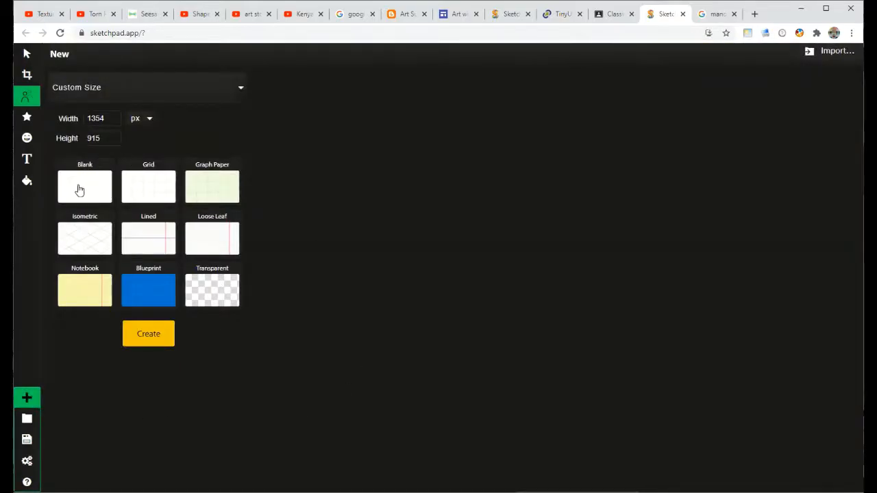
pyautogui.click(85, 186)
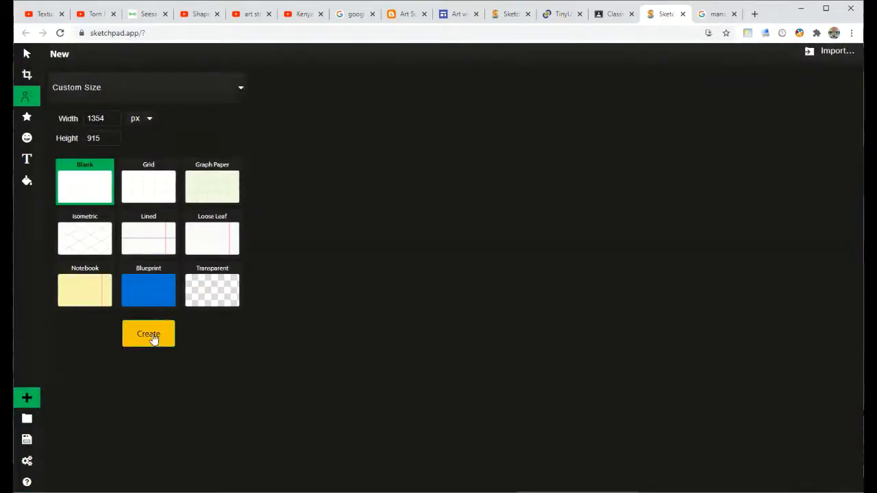
pyautogui.click(148, 334)
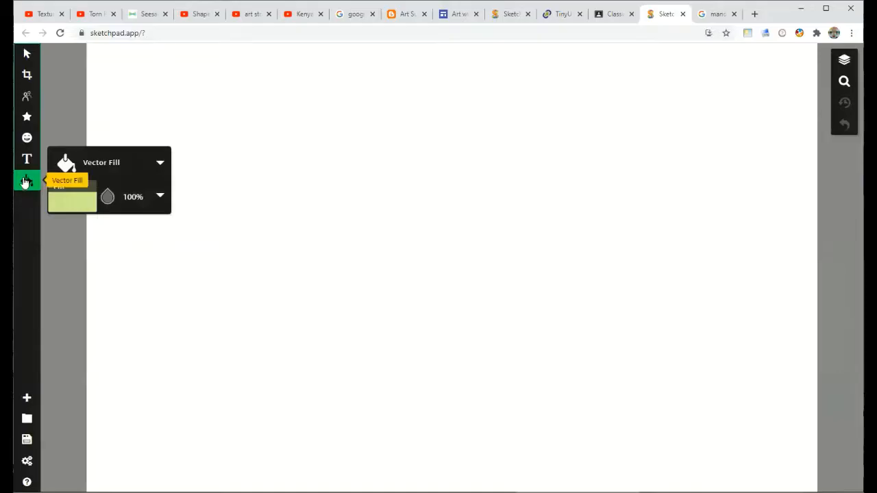
pyautogui.moveTo(99, 166)
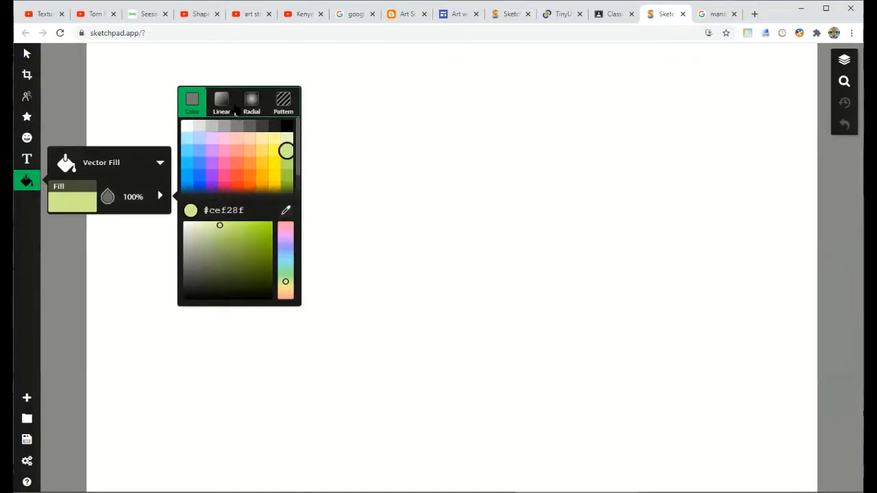
pyautogui.moveTo(273, 129)
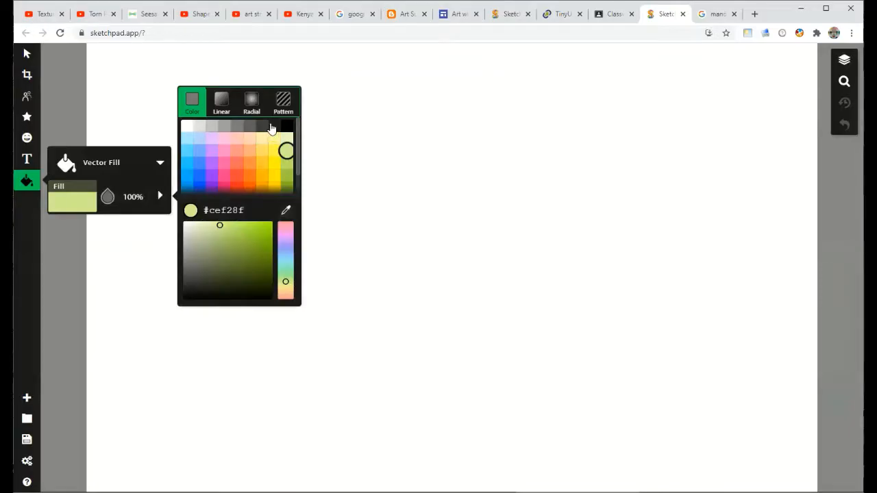
# Change the vector fill colour from light green to near-black #1f1f1f for the background.
pyautogui.click(274, 126)
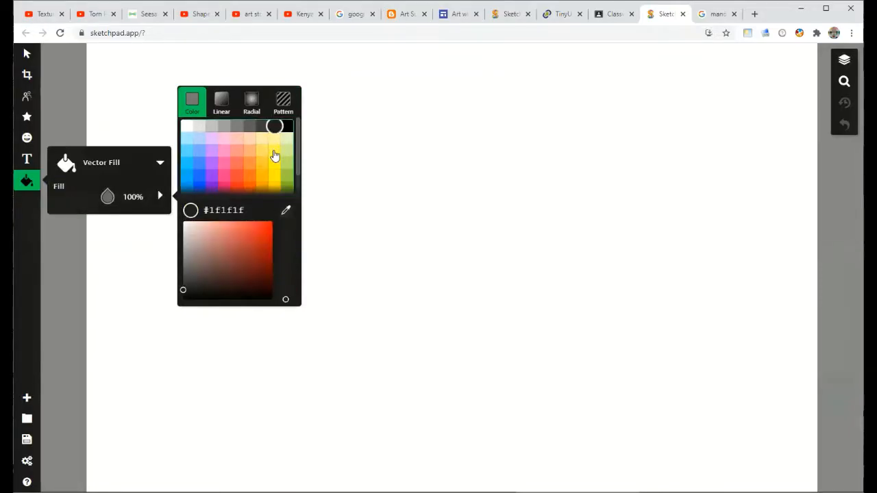
pyautogui.moveTo(500, 195)
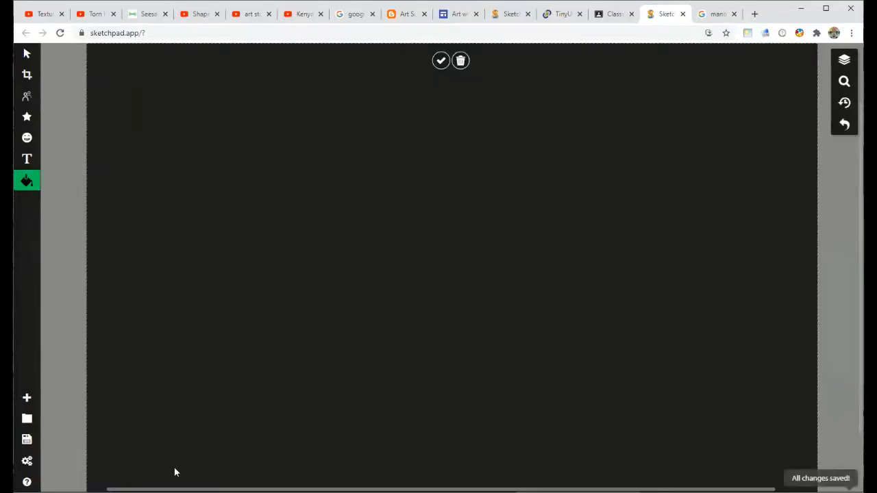
pyautogui.moveTo(551, 313)
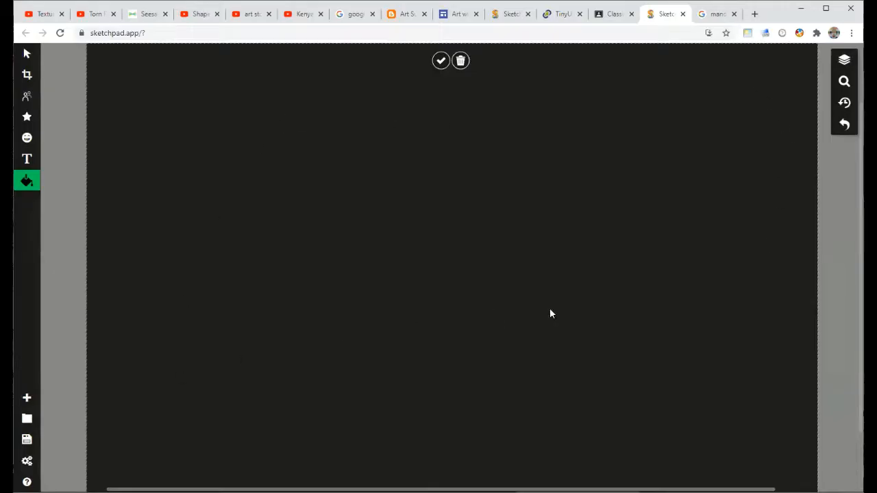
pyautogui.moveTo(74, 99)
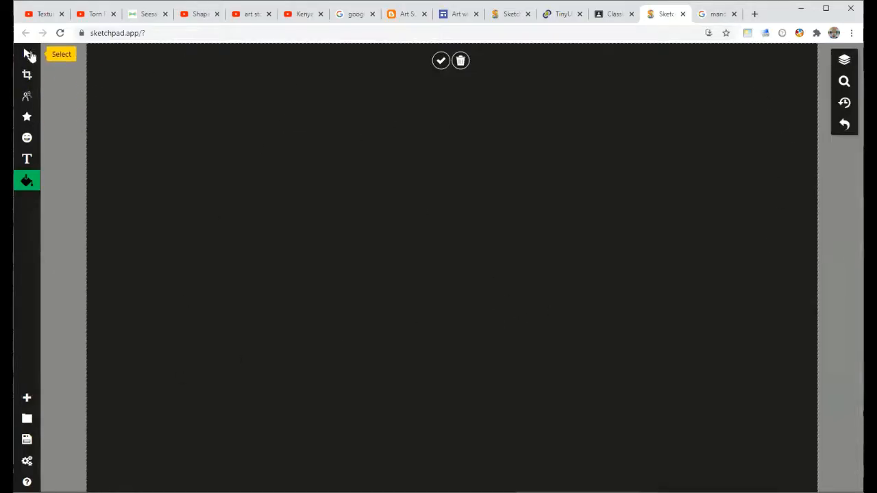
pyautogui.moveTo(28, 74)
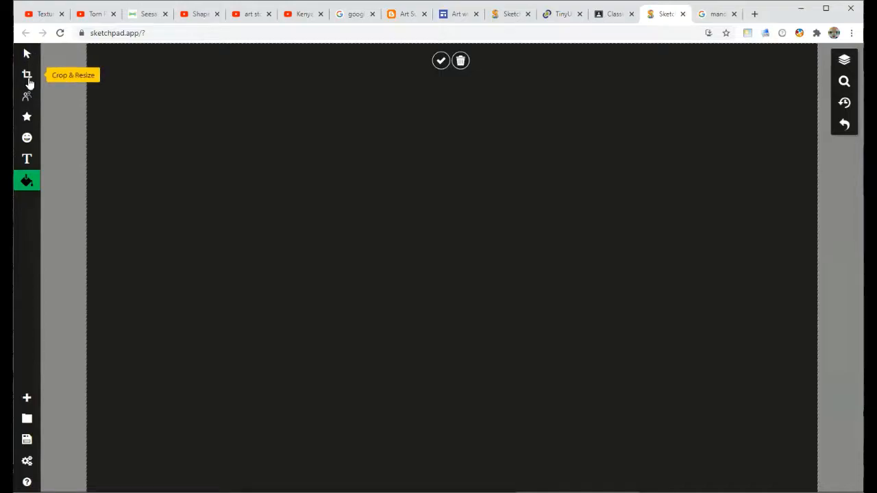
pyautogui.moveTo(27, 96)
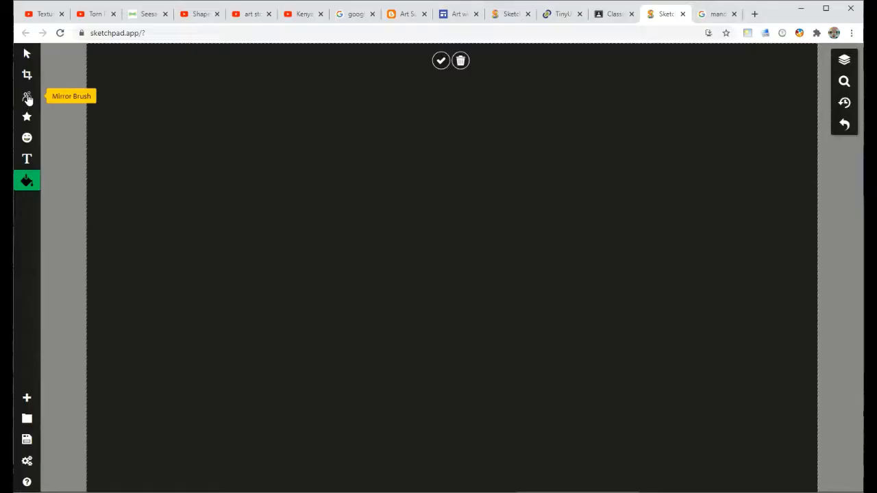
# Choose the Mirror Brush tool for strokes that repeat symmetrically around the centre.
pyautogui.click(27, 96)
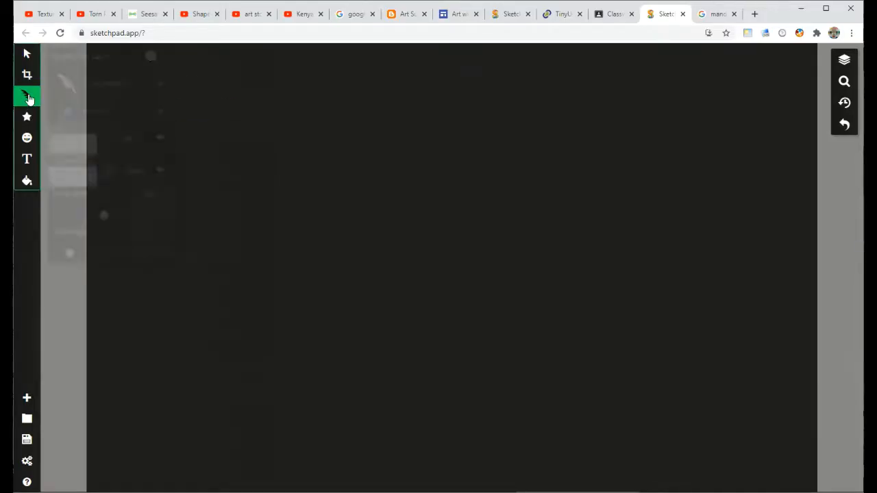
# Switch the brush type from calligraphy to Mirror Brush, 15px width with 5 sectors.
pyautogui.click(27, 96)
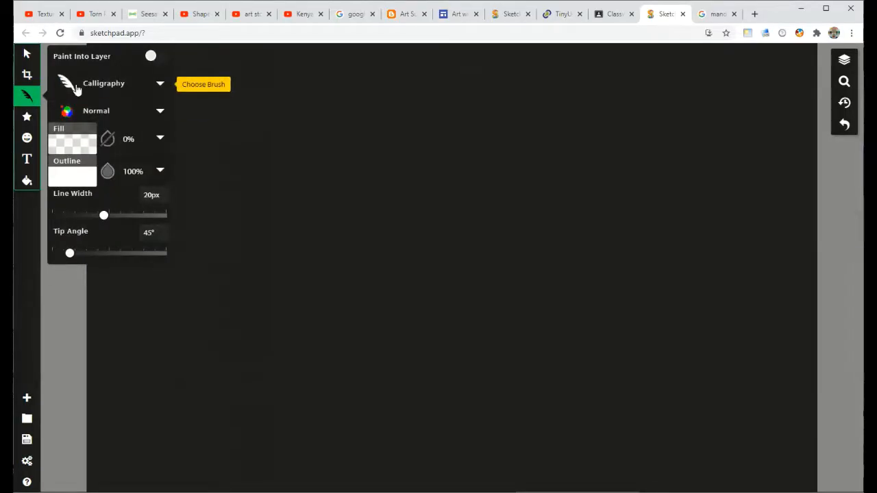
pyautogui.click(110, 84)
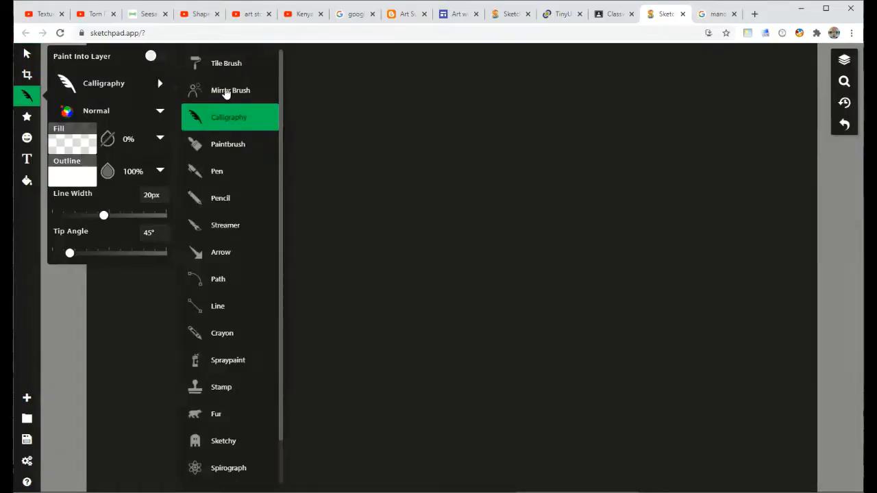
pyautogui.click(230, 91)
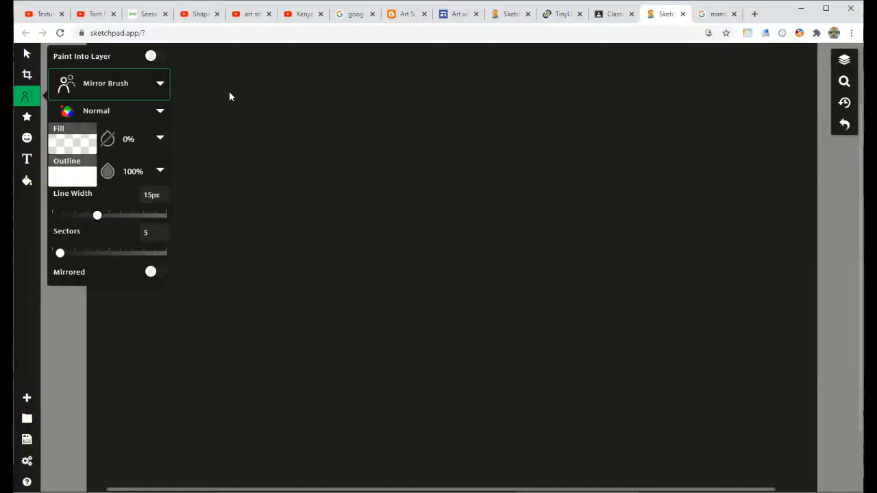
pyautogui.moveTo(74, 114)
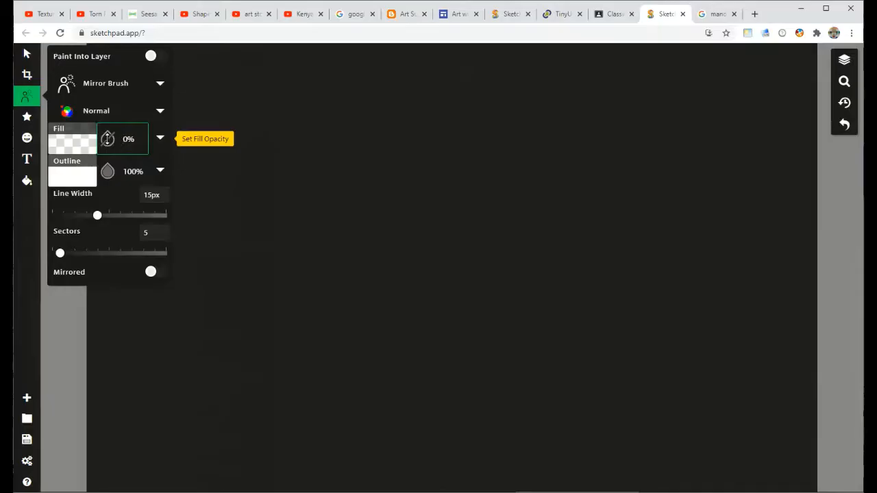
pyautogui.moveTo(56, 179)
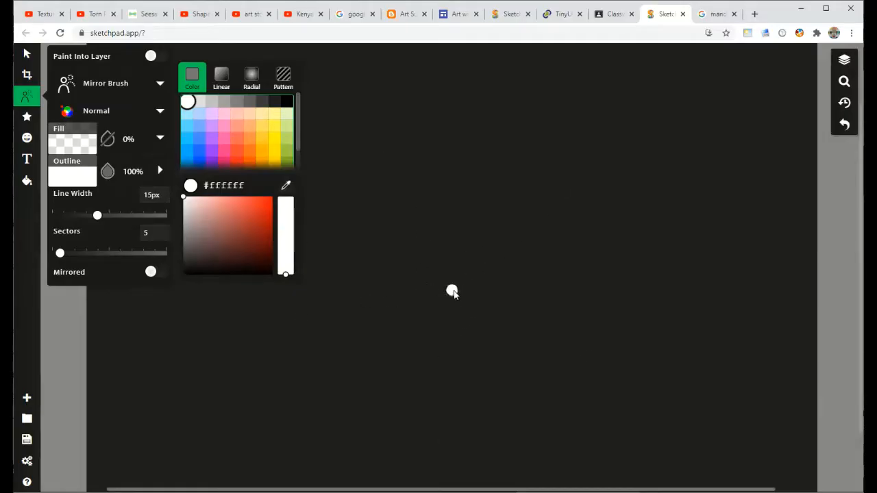
pyautogui.moveTo(453, 292)
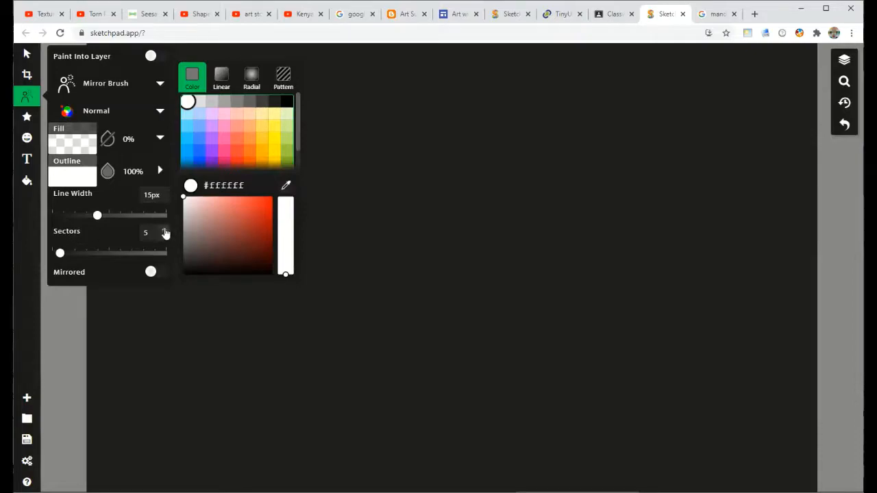
# Increase the Sectors value so the white unfilled strokes repeat in more mirrored arms.
pyautogui.click(145, 233)
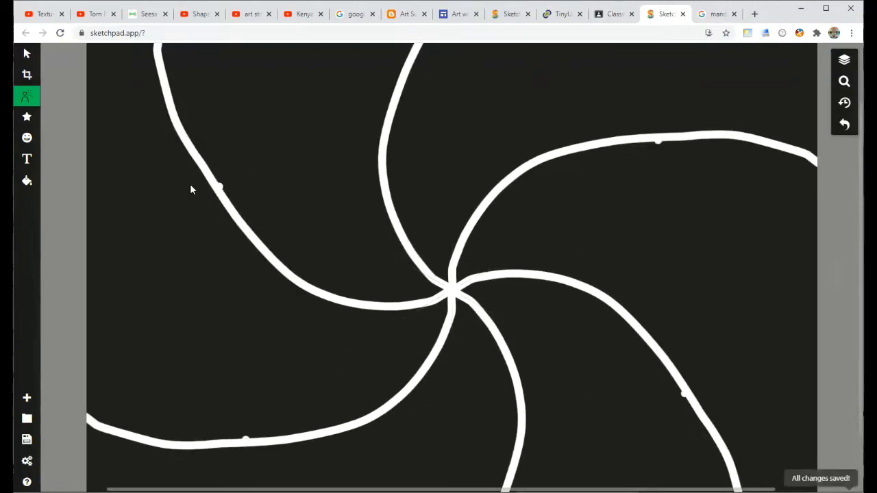
pyautogui.moveTo(27, 96)
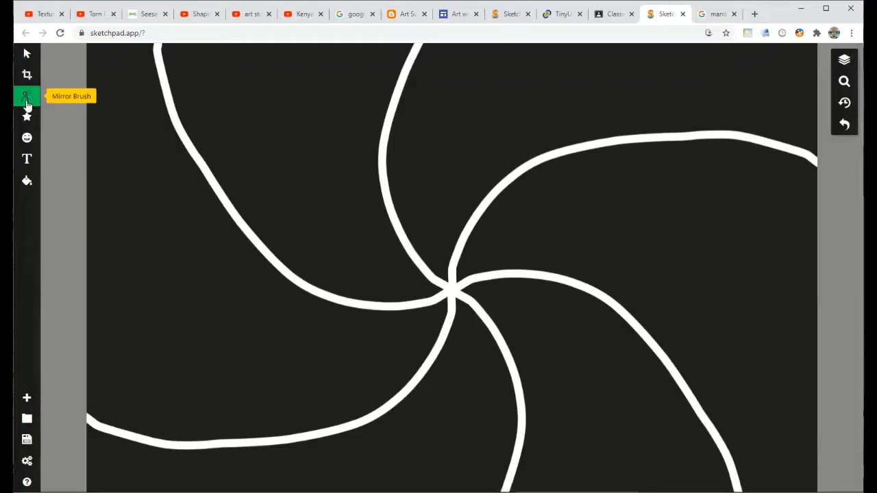
# Set the mirror brush fill to dark crimson for the white-outlined L letters.
pyautogui.click(27, 96)
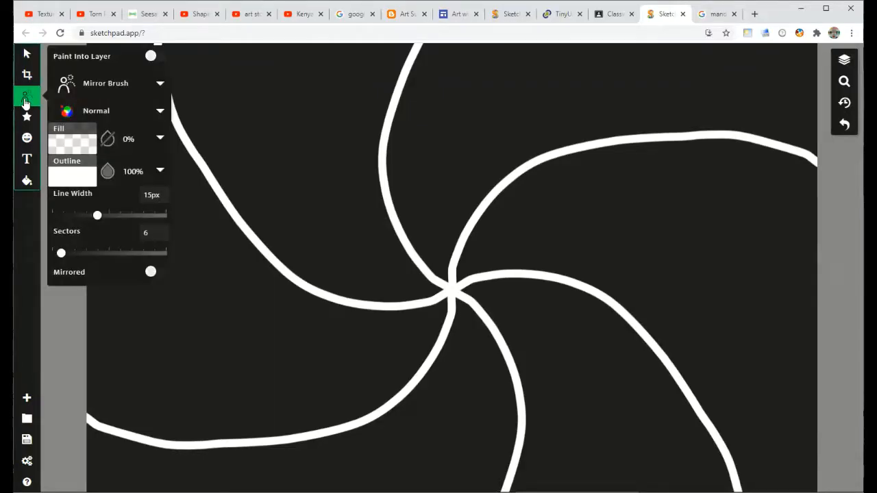
pyautogui.moveTo(68, 144)
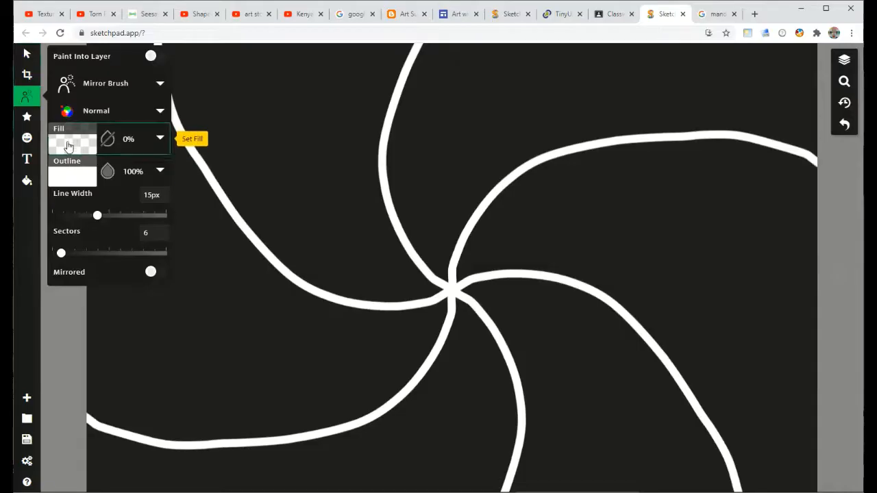
pyautogui.click(74, 141)
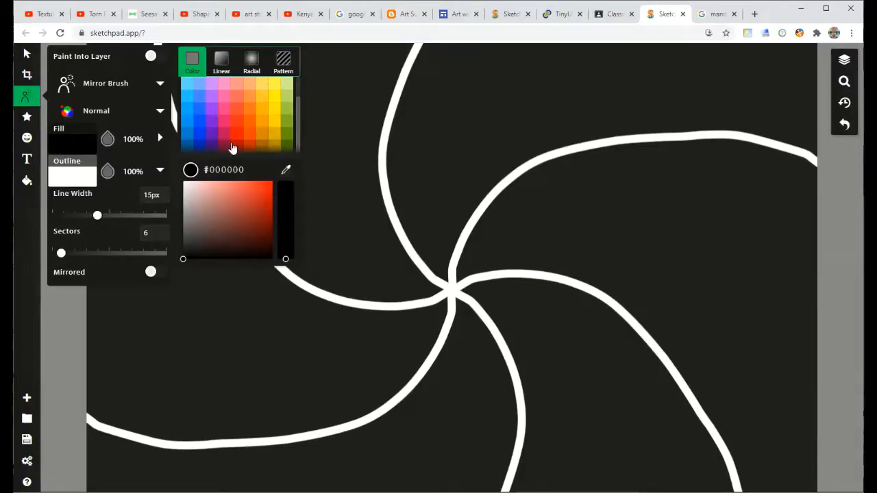
pyautogui.moveTo(226, 145)
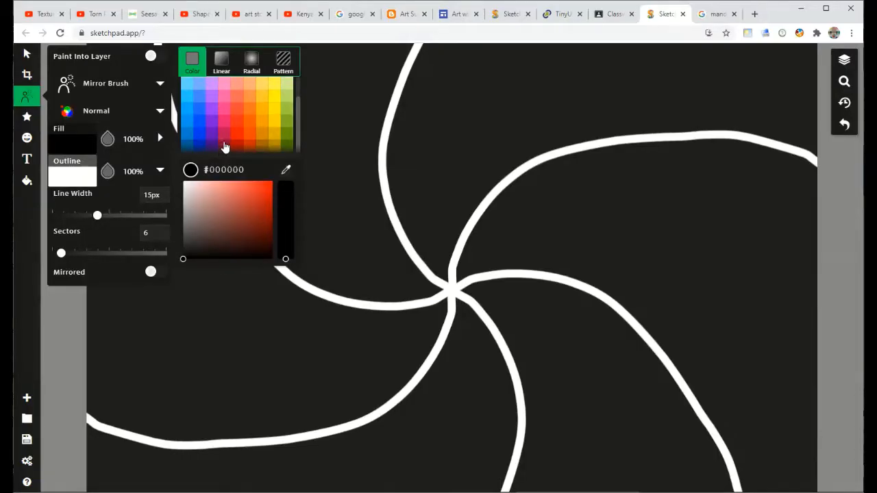
pyautogui.click(226, 144)
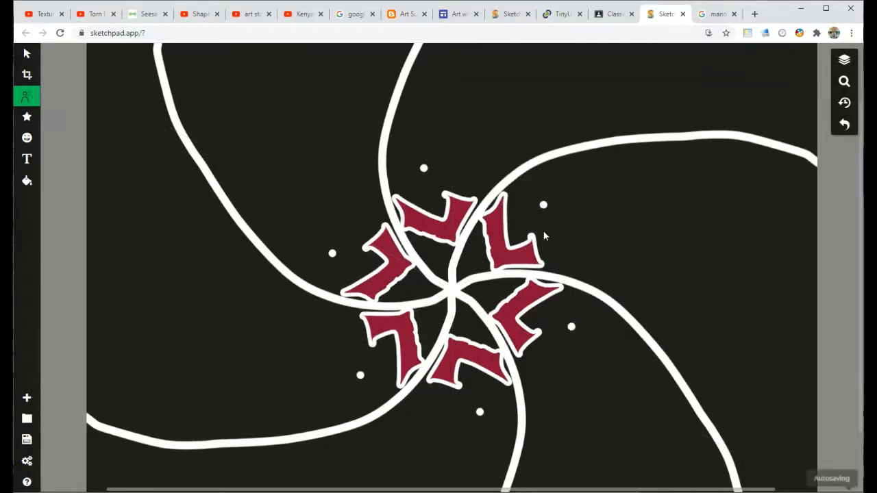
pyautogui.moveTo(200, 145)
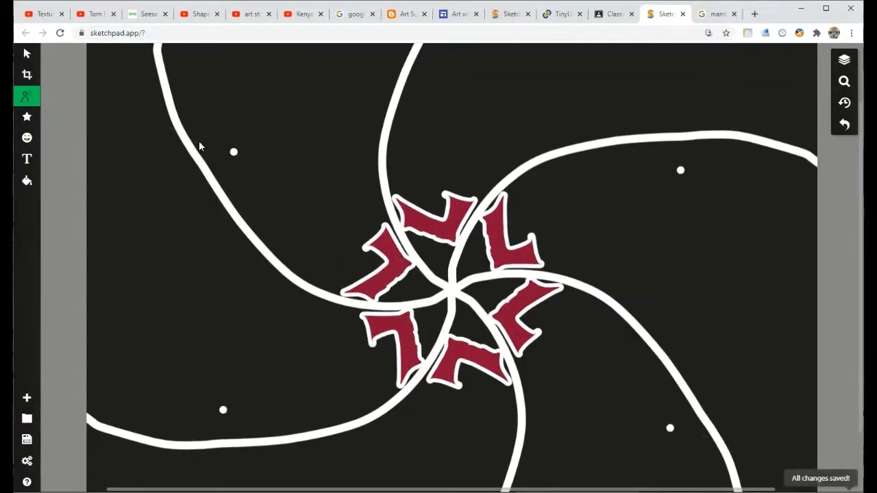
# Change the mirror brush fill to a brighter pink for the E letters beside each L.
pyautogui.click(28, 96)
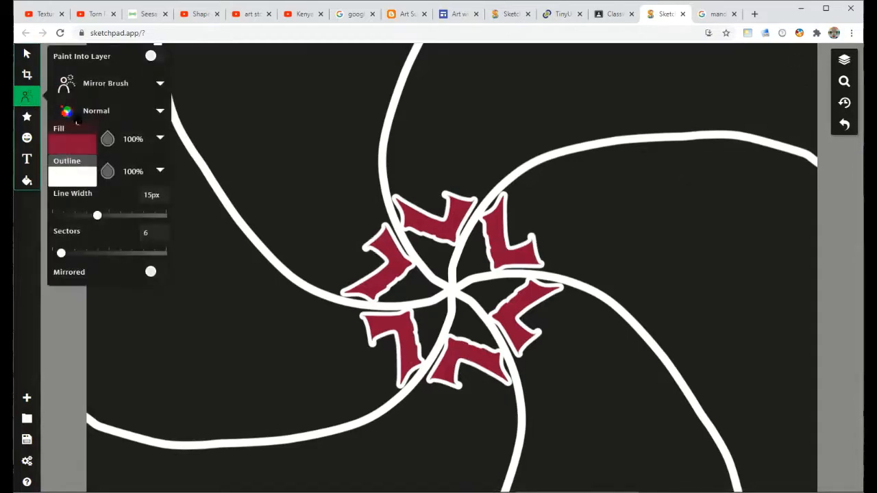
pyautogui.click(72, 144)
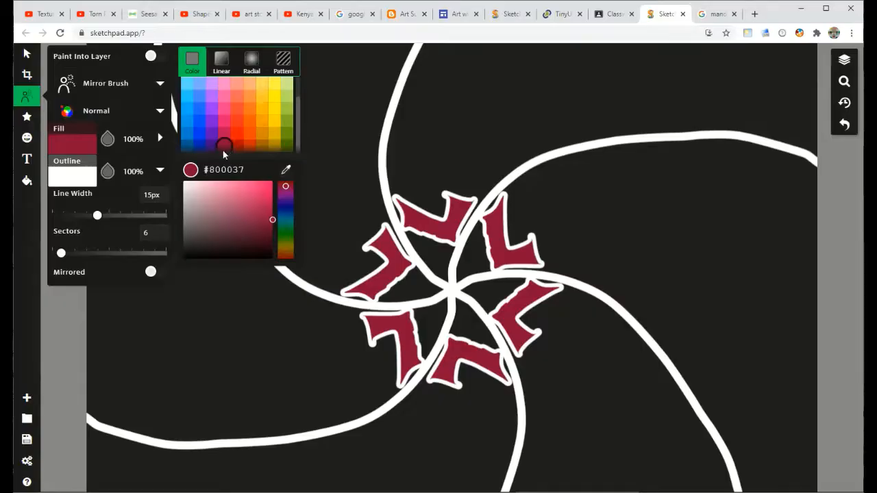
pyautogui.moveTo(225, 140)
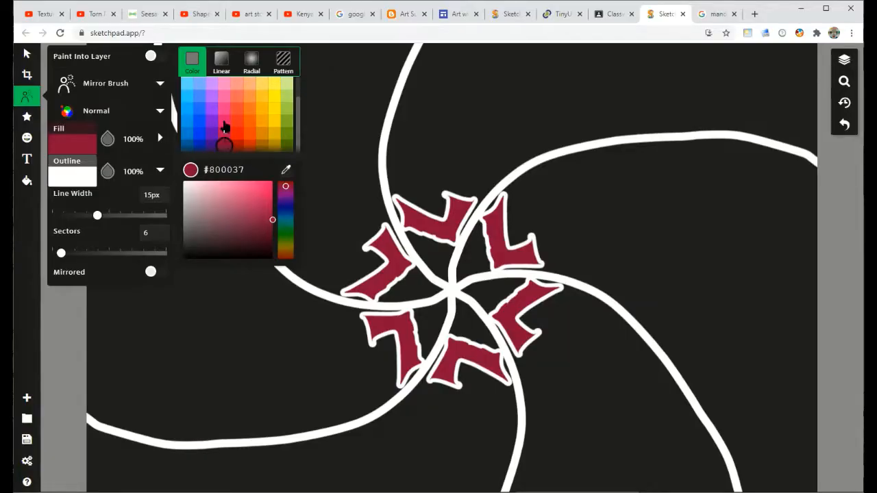
pyautogui.click(225, 121)
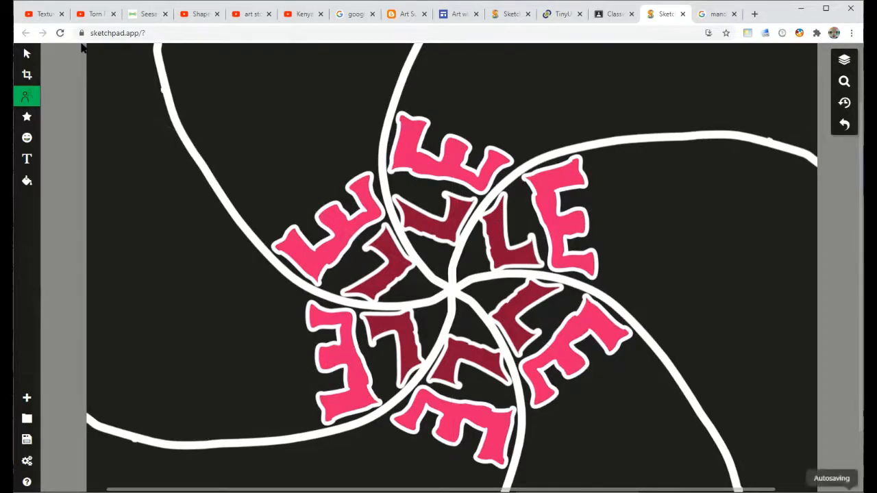
# Change the mirror brush fill to a lighter pink for the ring of large X letters.
pyautogui.click(27, 95)
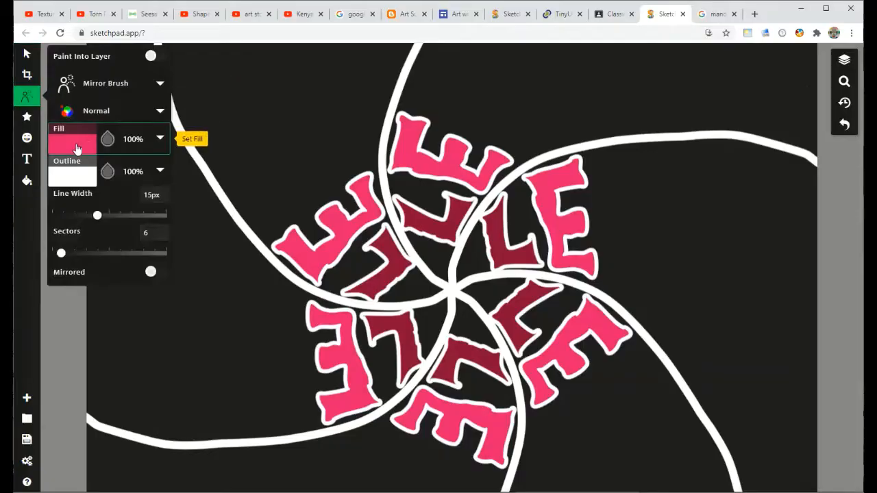
pyautogui.click(73, 140)
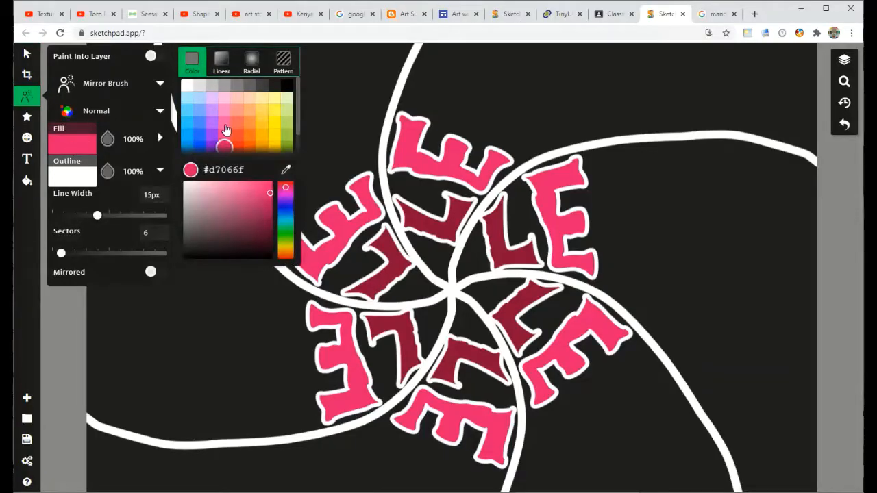
pyautogui.click(226, 129)
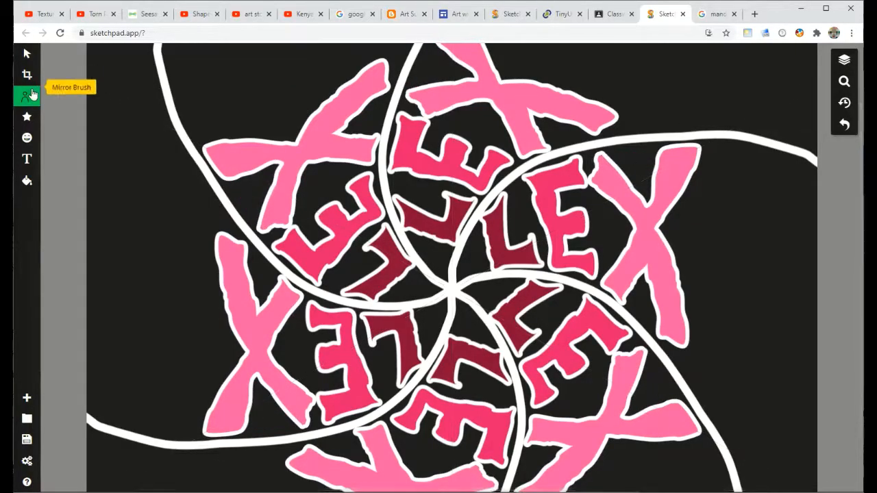
# Set the brush fill to a pale pink swatch for the outer-ring I letters.
pyautogui.click(27, 96)
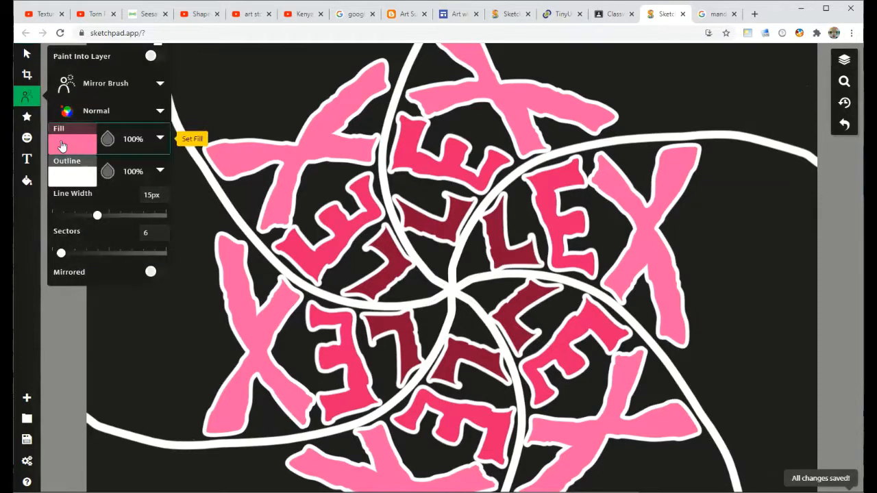
pyautogui.click(73, 142)
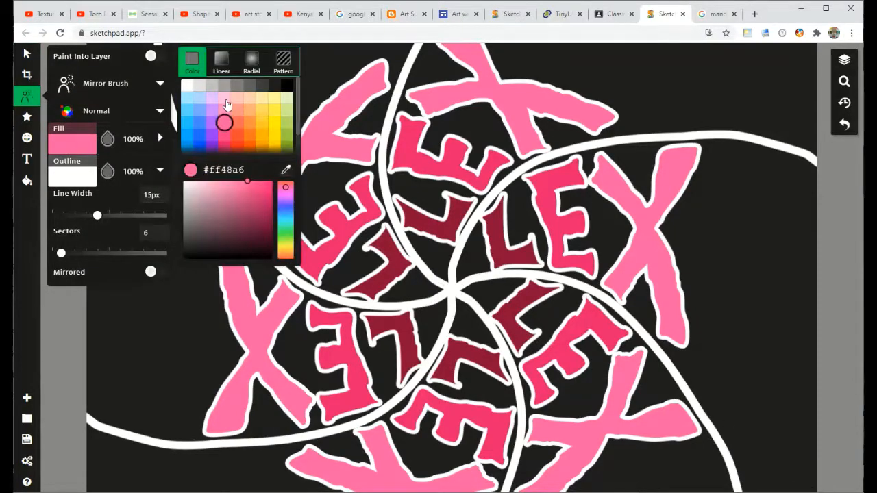
pyautogui.click(225, 98)
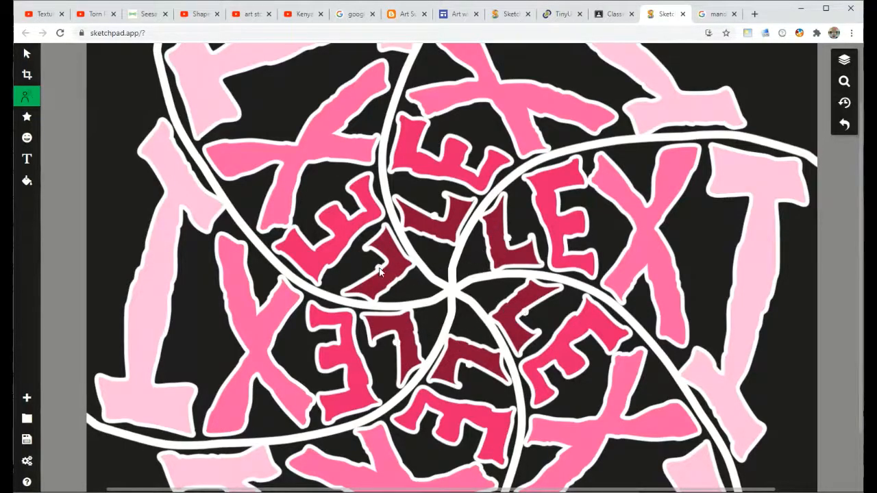
pyautogui.moveTo(28, 399)
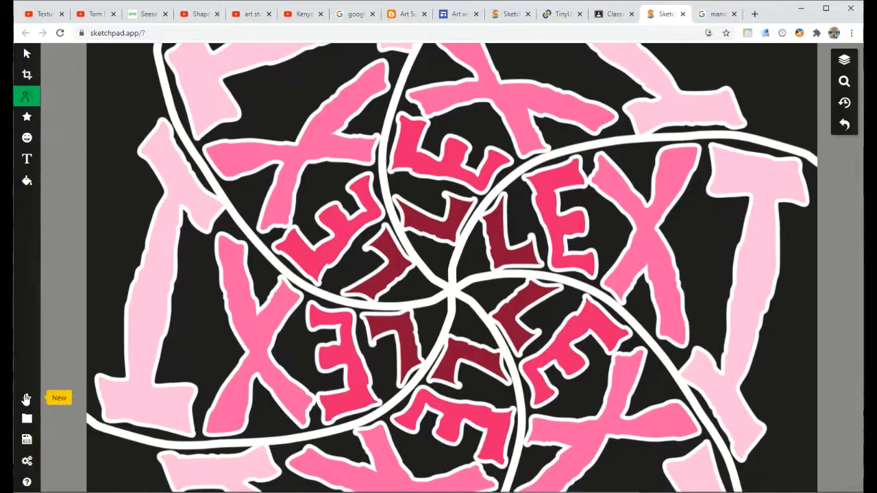